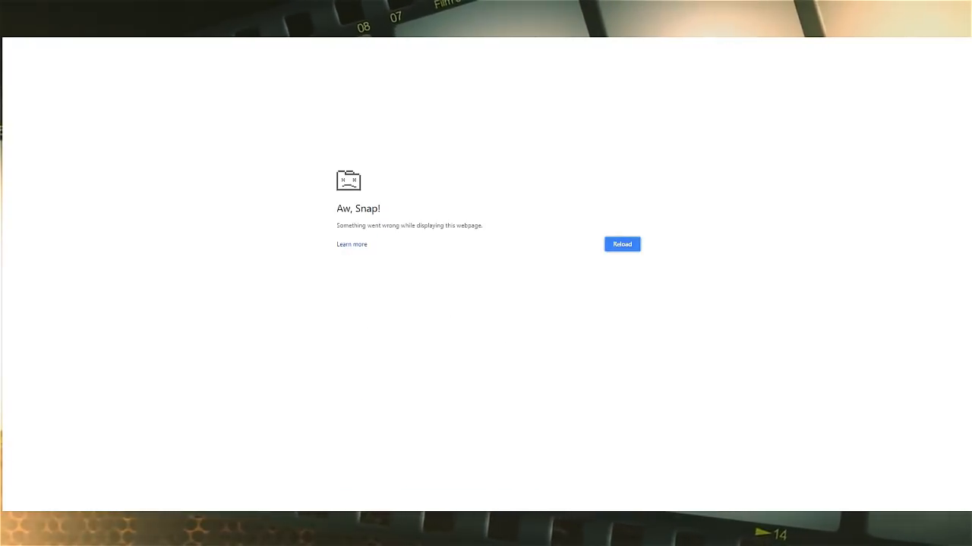
# - Reload the 'Aw, Snap!' crashed tab so the ComingSoon.net Batman article loads
pyautogui.click(621, 244)
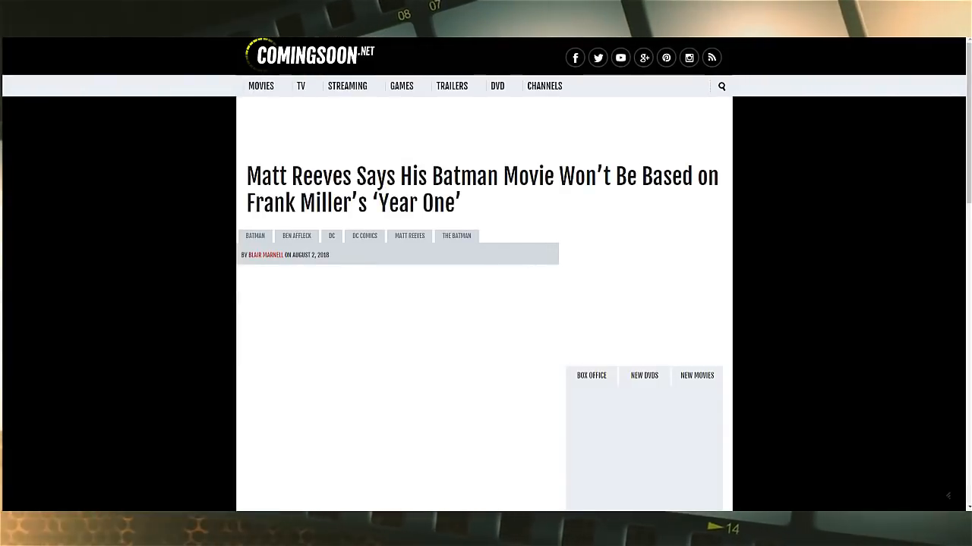
pyautogui.click(696, 376)
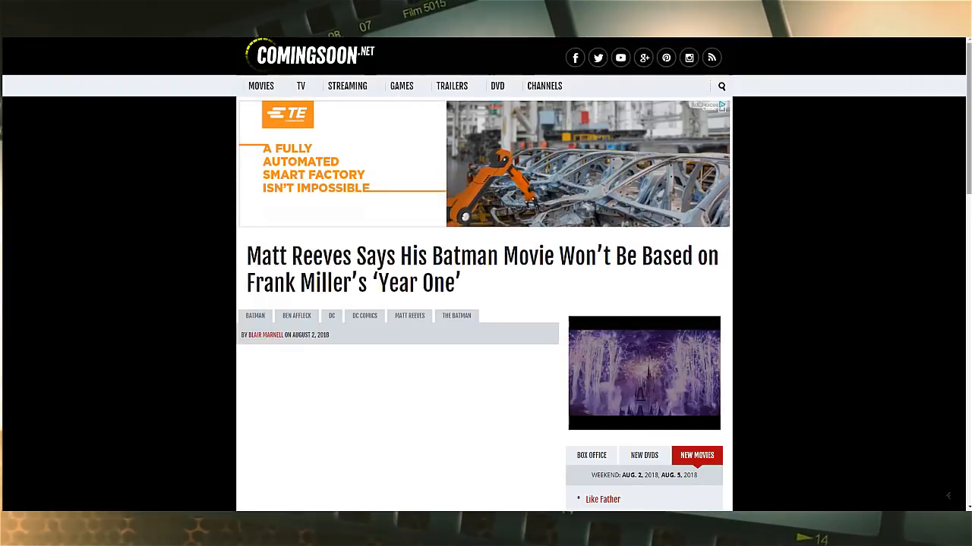
pyautogui.scroll(-3)
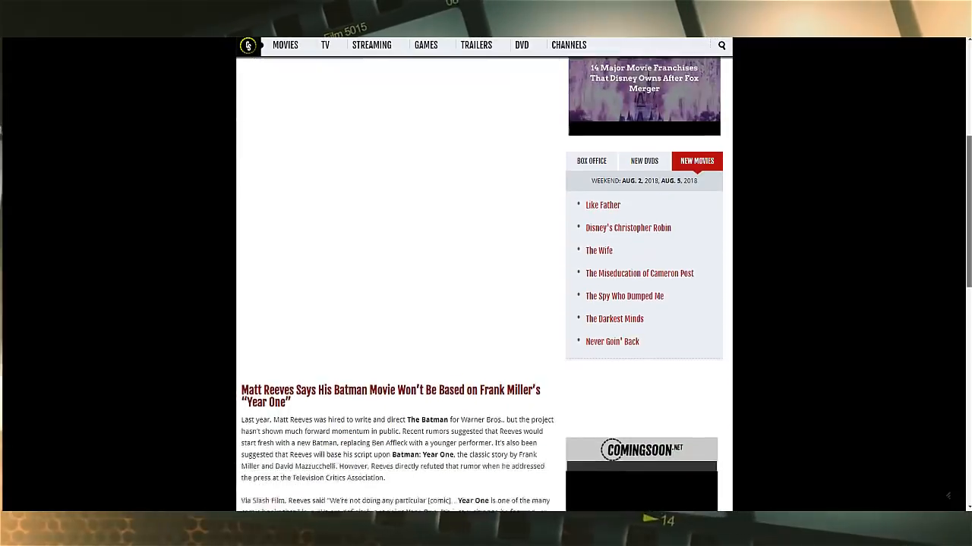
pyautogui.scroll(-3)
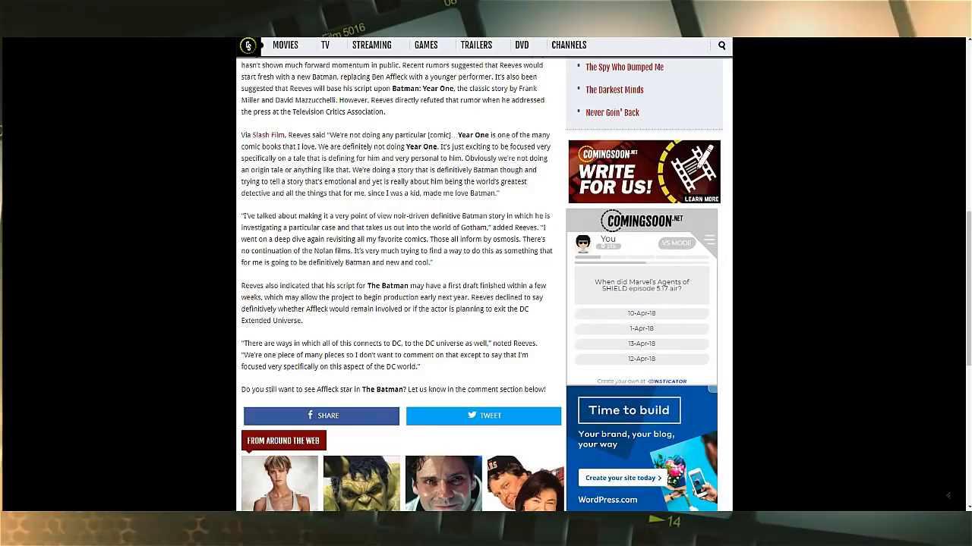
pyautogui.scroll(3)
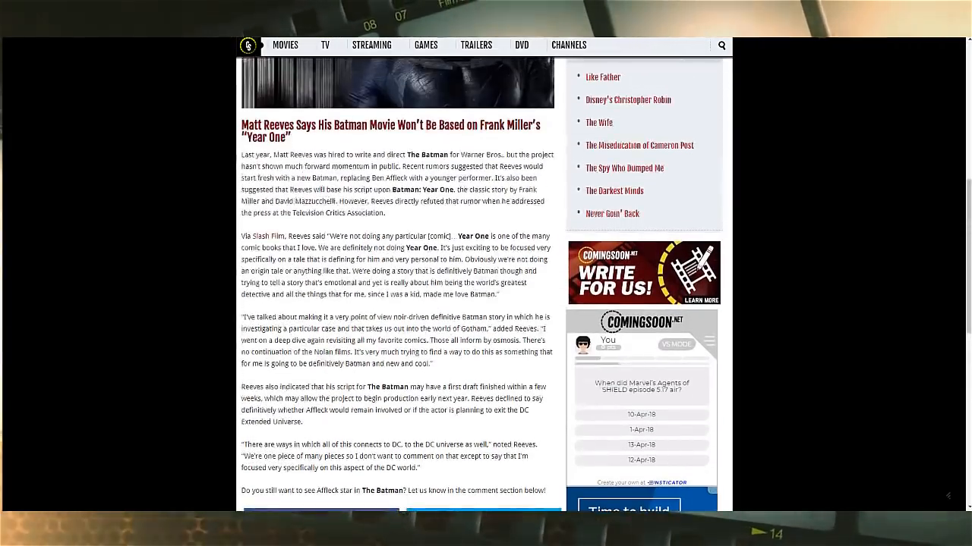
pyautogui.scroll(3)
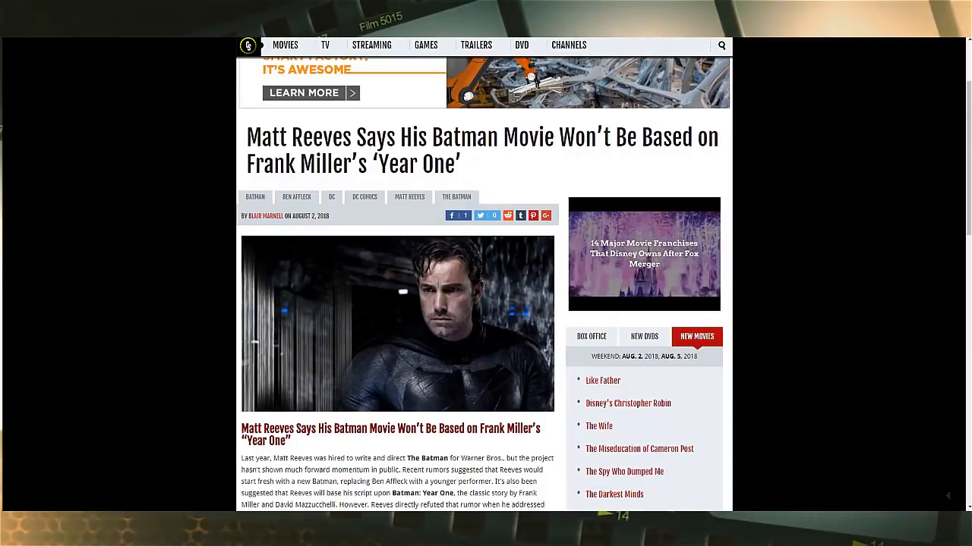